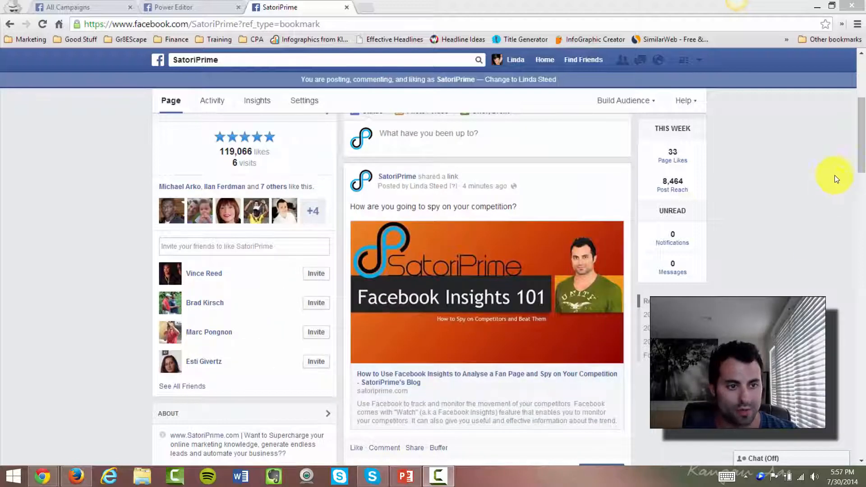
# Step: Scroll down to the Facebook Insights 101 post and open its Boost Post dialog
pyautogui.scroll(-3)
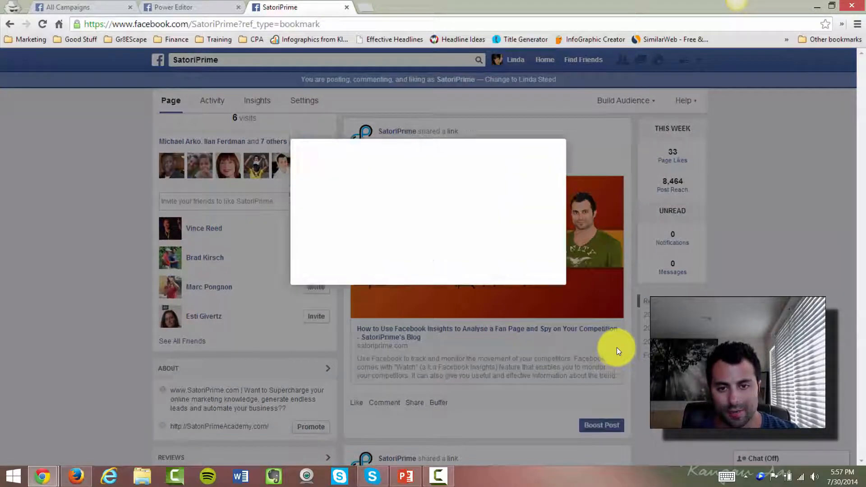
# Step: Open the saved-audience list, choose Create Audience, and close the Boost Post dialog
pyautogui.click(601, 425)
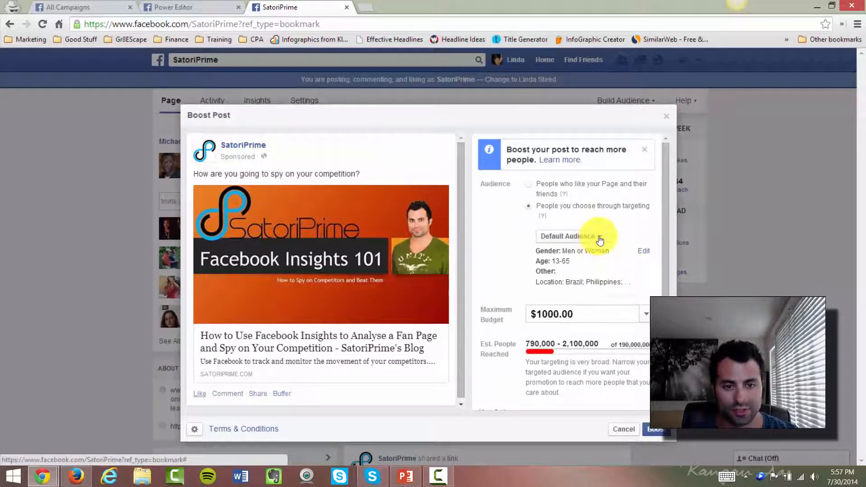
pyautogui.click(571, 236)
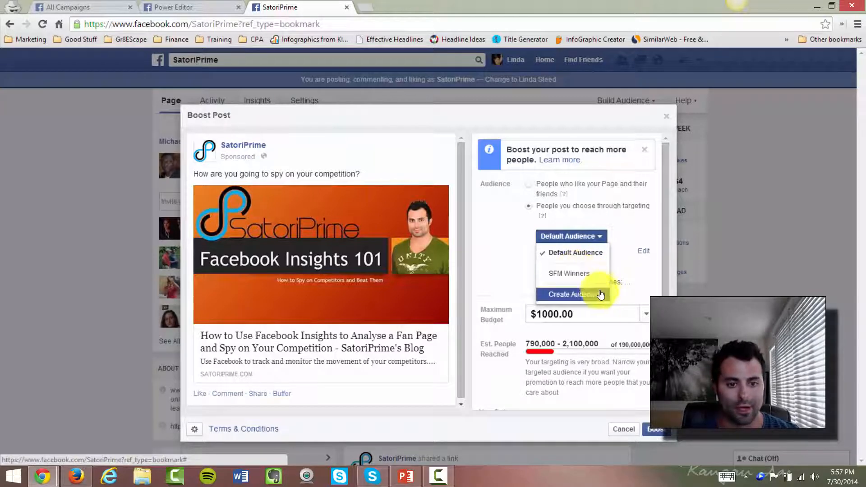
pyautogui.click(567, 293)
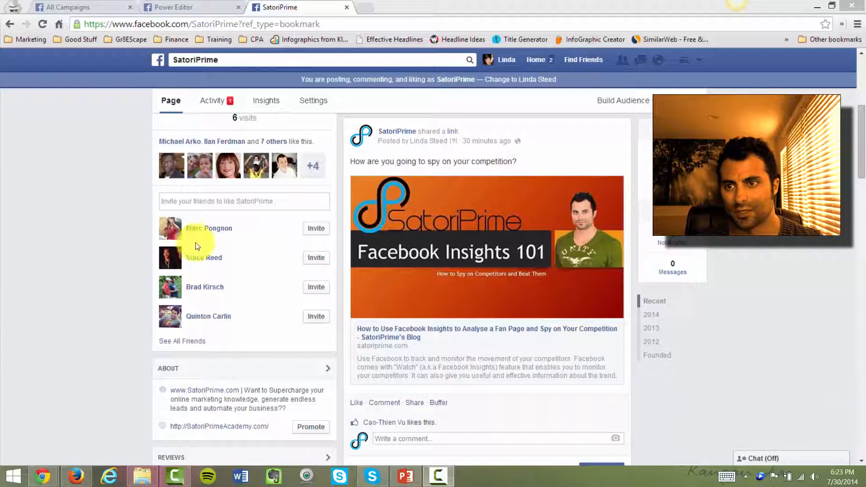
# Step: Switch to the Power Editor tab showing SatoriPrime's campaign list
pyautogui.click(83, 8)
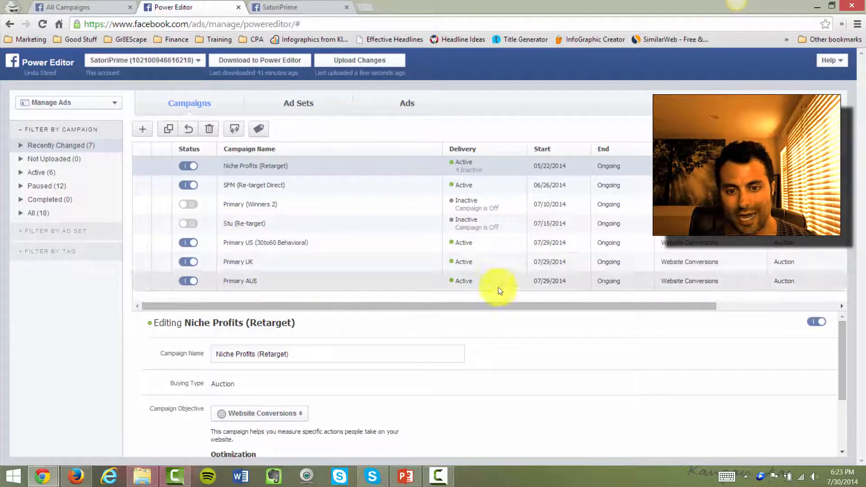
# Step: Go to Power Editor's Audiences section and start a new Saved Target Group
pyautogui.click(67, 102)
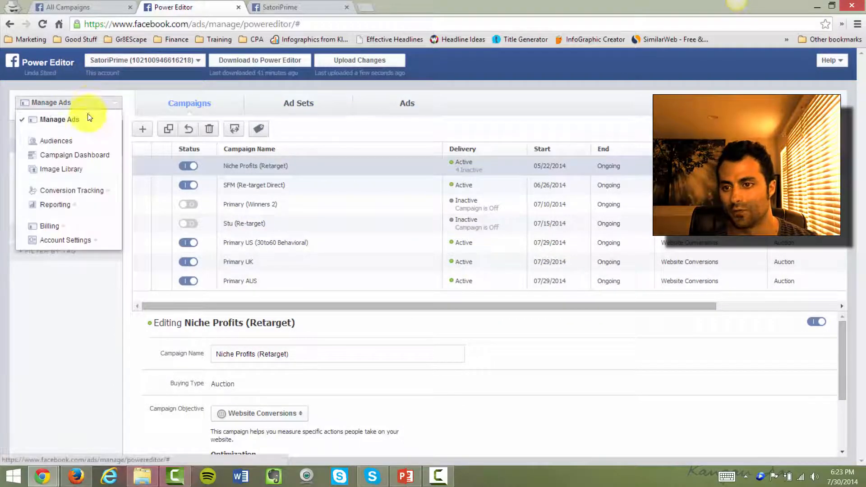
pyautogui.click(56, 140)
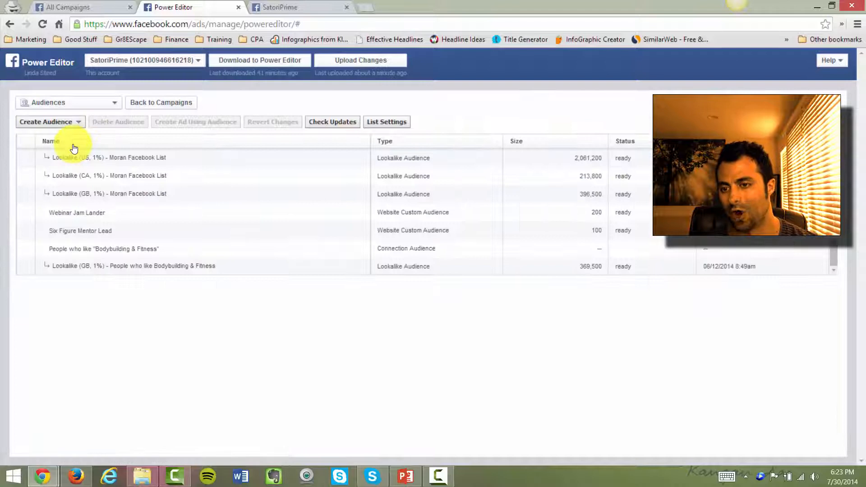
pyautogui.moveTo(66, 135)
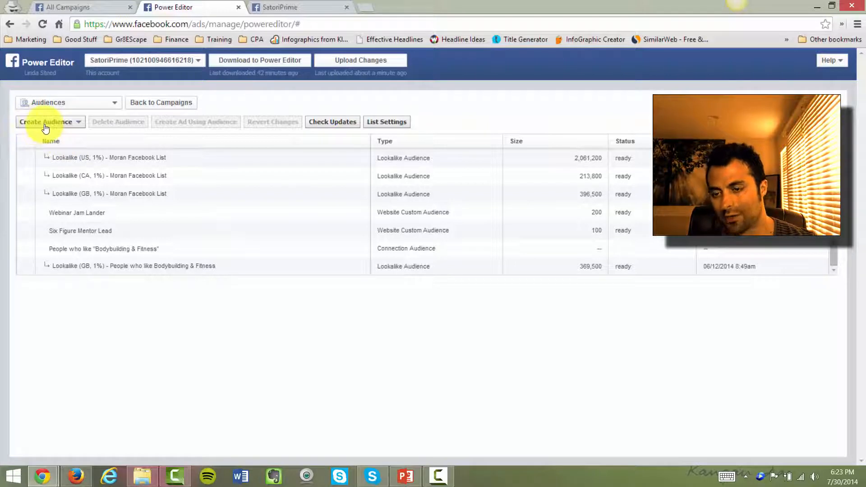
pyautogui.click(46, 121)
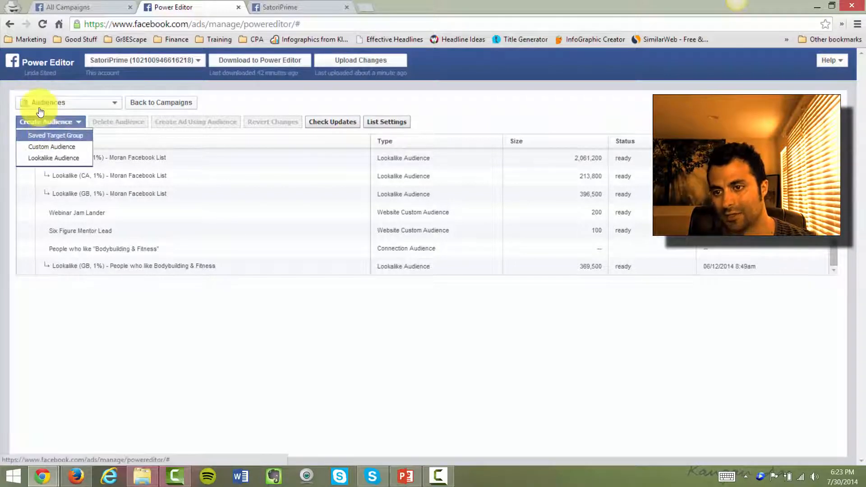
pyautogui.click(52, 147)
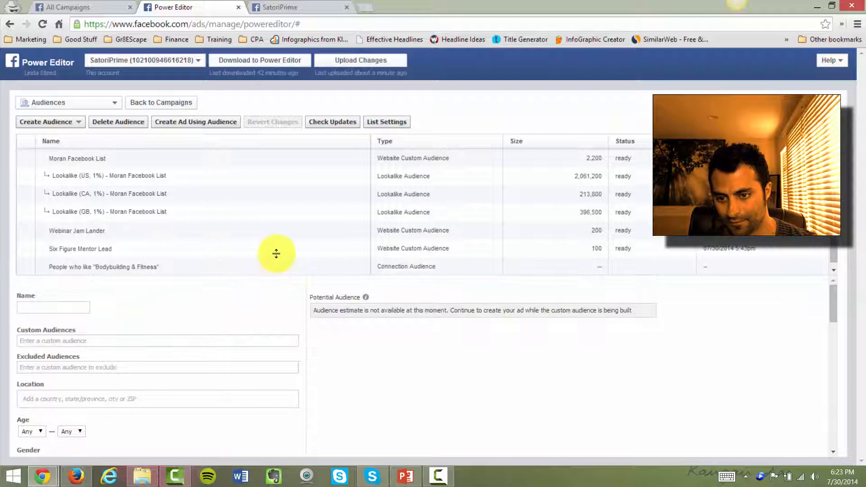
# Step: Enter 'Boost Post Test' as the group name and scroll to the Interests section
pyautogui.write('B')
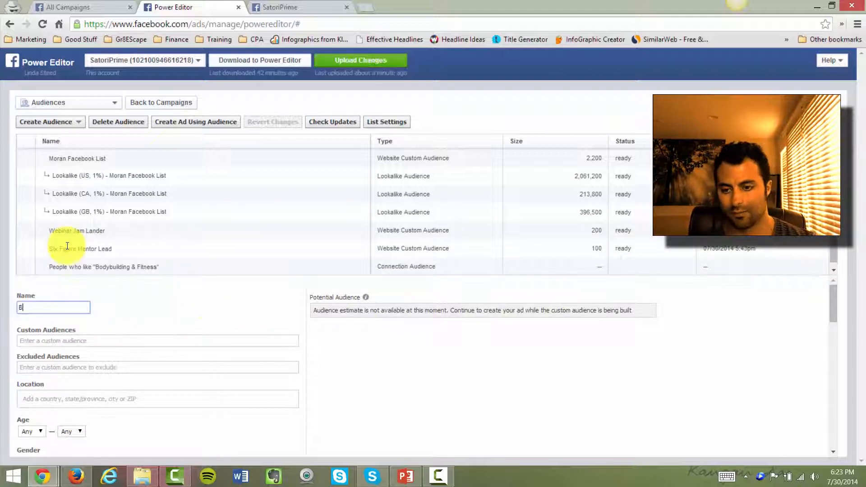
pyautogui.write('Boost Post T')
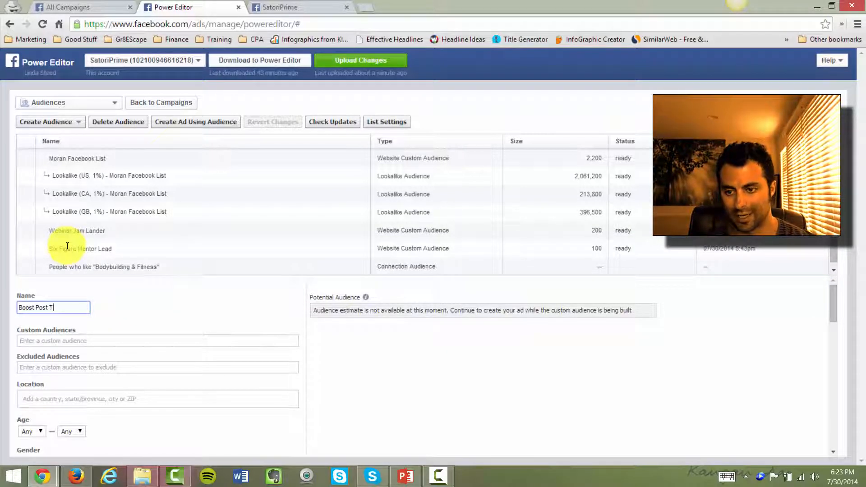
pyautogui.write('est')
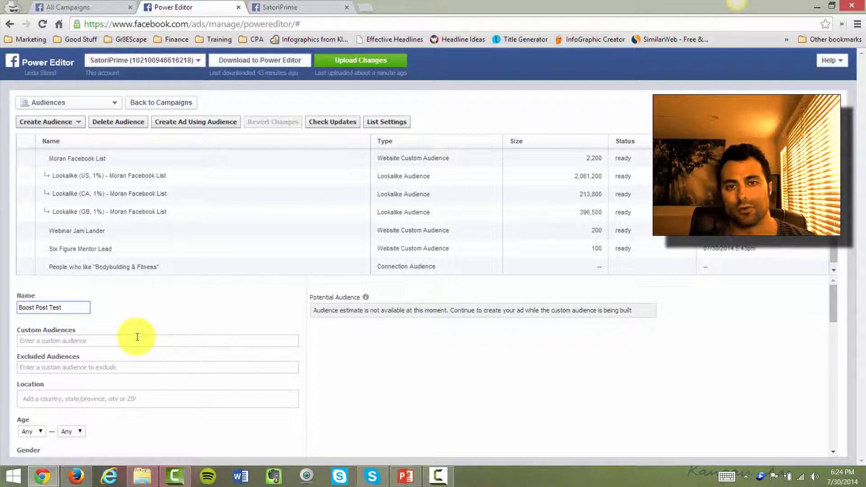
pyautogui.scroll(-3)
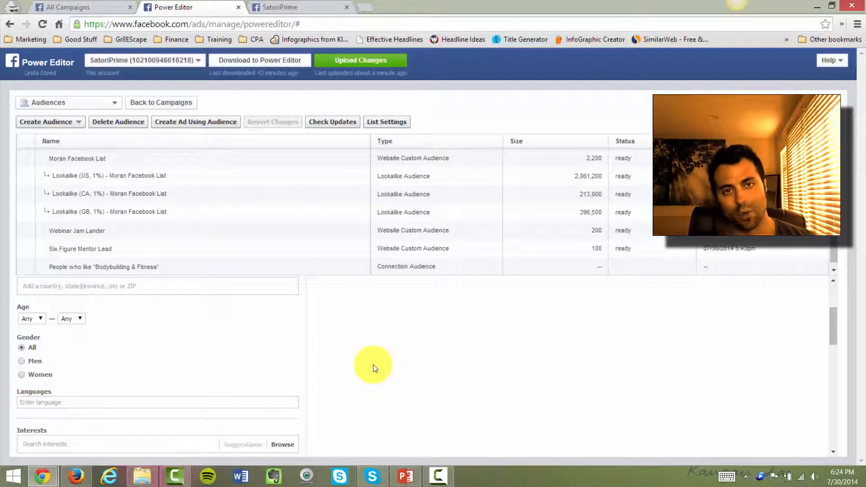
pyautogui.scroll(-3)
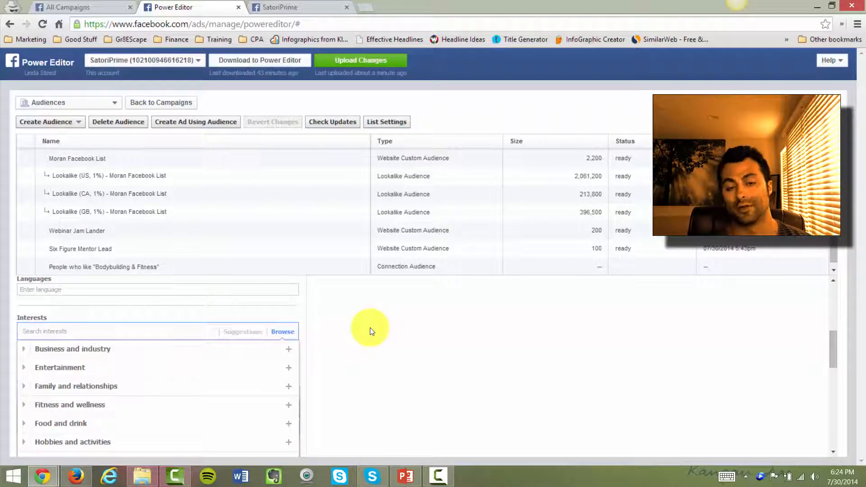
# Step: Add the interests facebook marketing, Brian Moran and amy porterfield, then save the group
pyautogui.write('f')
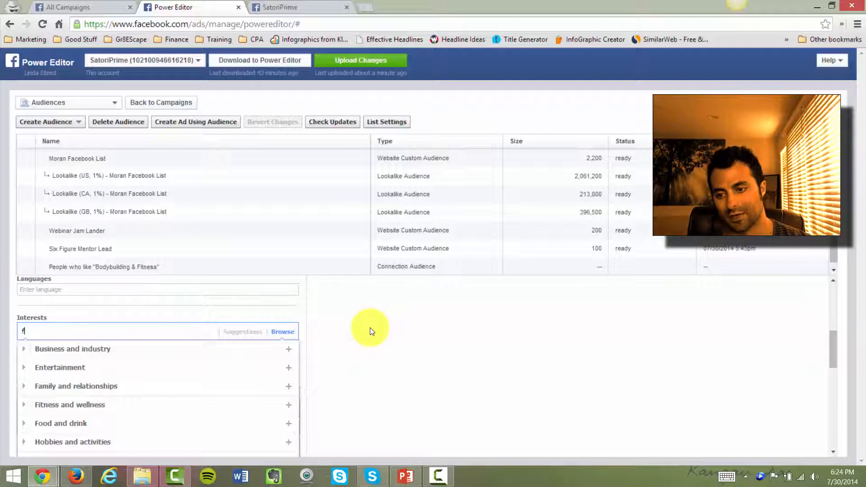
pyautogui.write('acebook marketing')
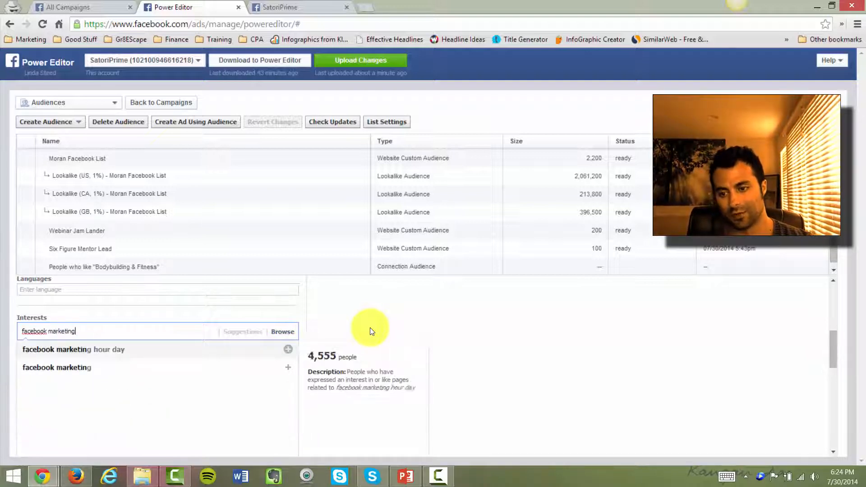
pyautogui.click(57, 367)
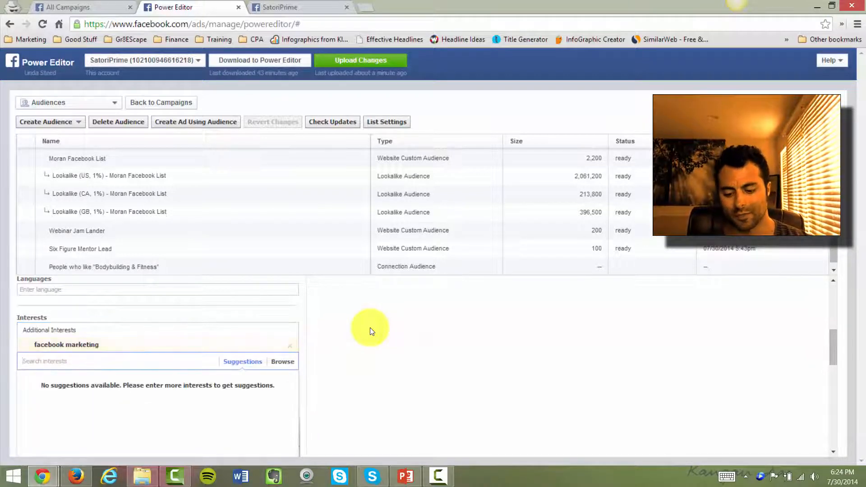
pyautogui.write('brian m')
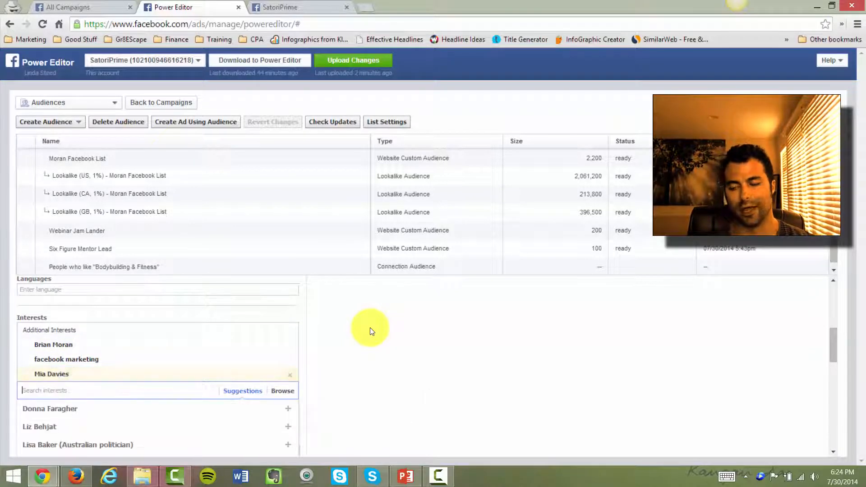
pyautogui.write('amy port')
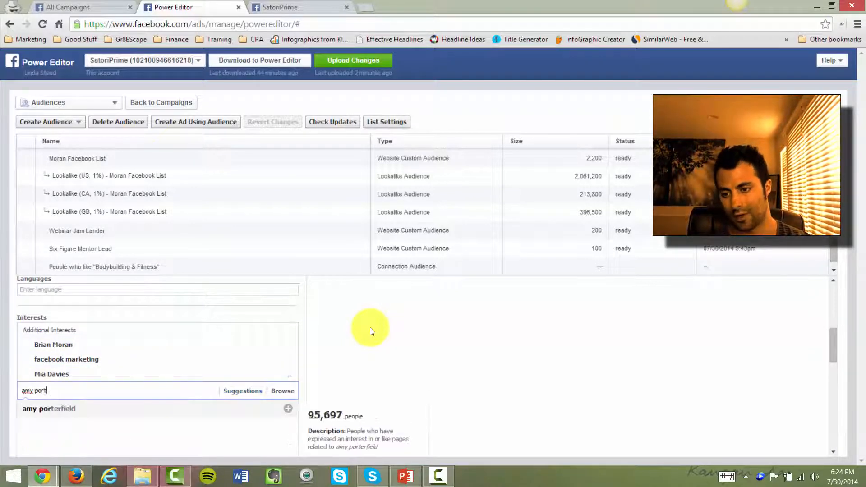
pyautogui.click(287, 409)
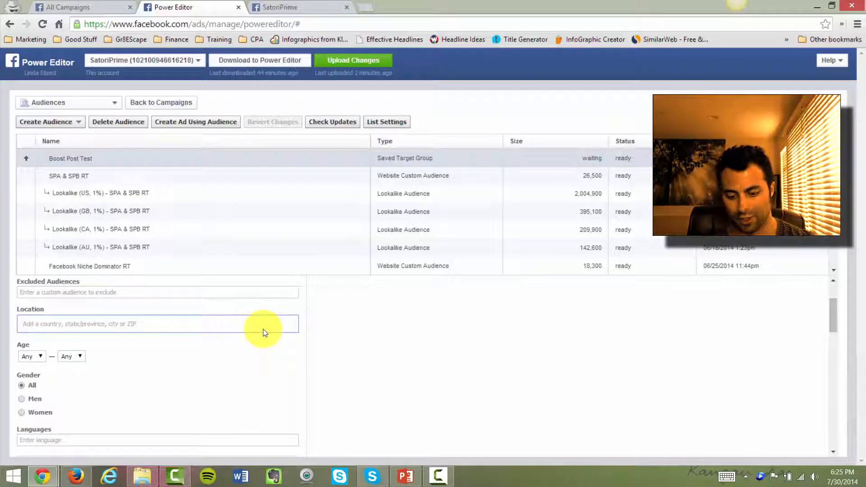
# Step: Add United States and United Kingdom locations, set ages 25–59, and view the audience summary
pyautogui.write('united states')
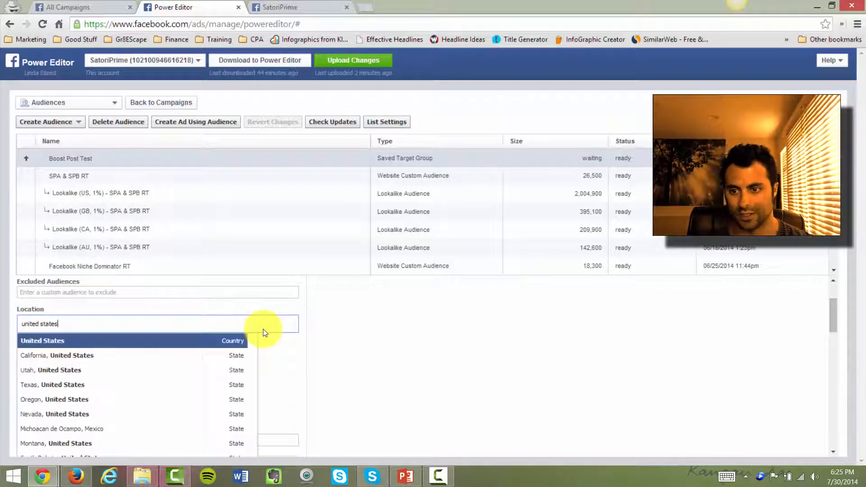
pyautogui.click(42, 340)
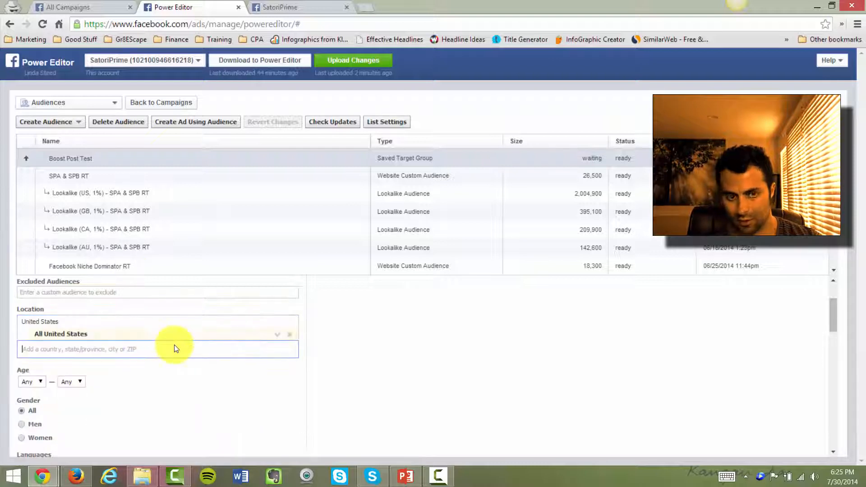
pyautogui.write('united kingdo')
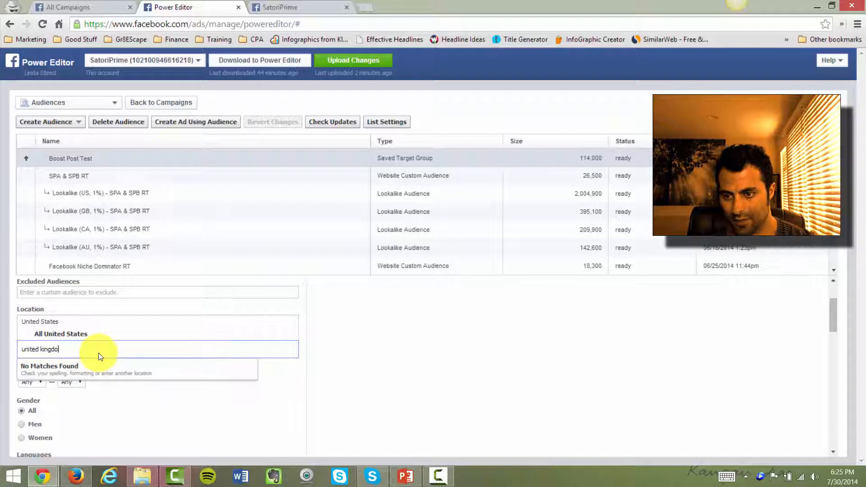
pyautogui.press('Backspace')
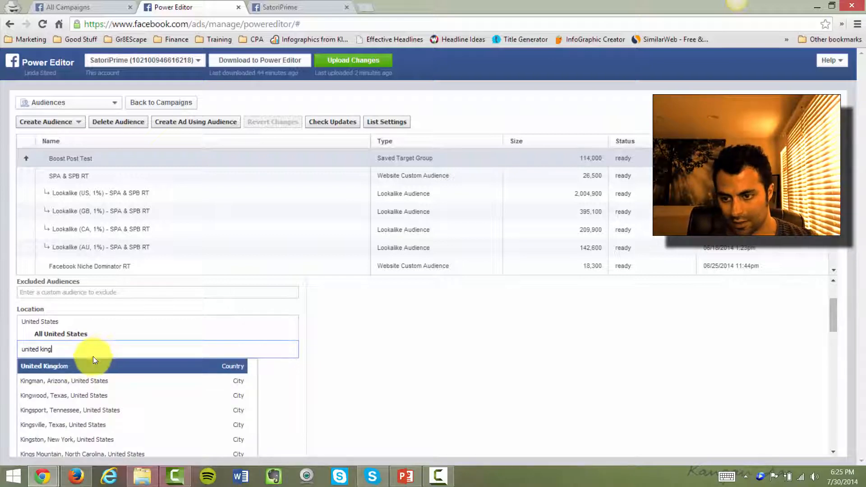
pyautogui.click(43, 366)
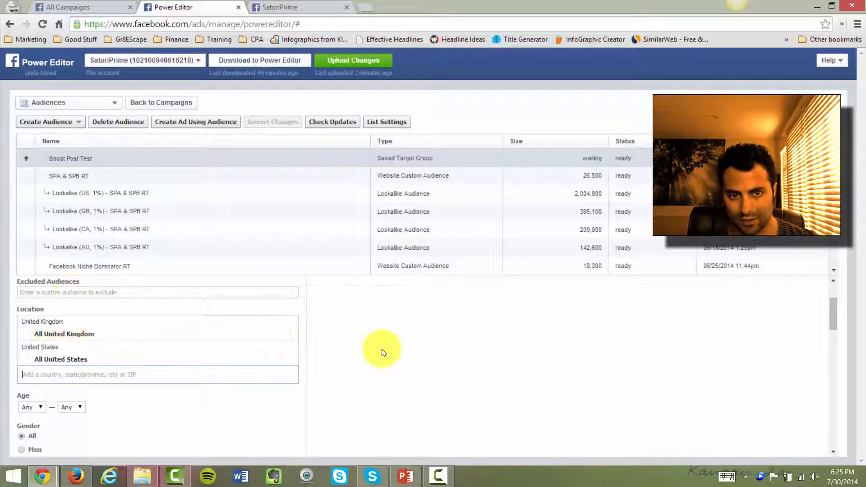
pyautogui.click(31, 407)
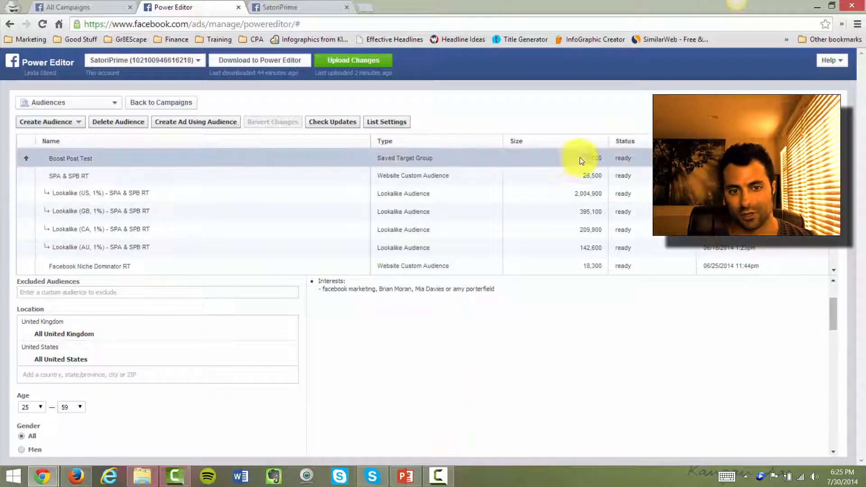
pyautogui.click(70, 158)
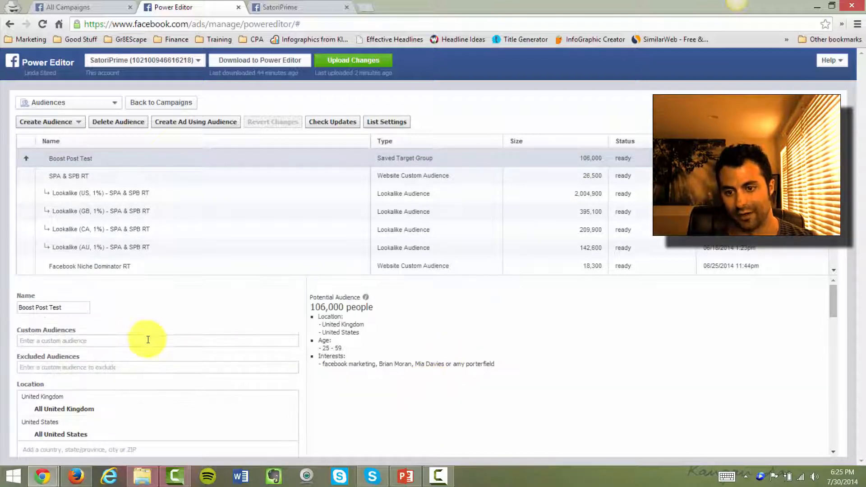
pyautogui.moveTo(597, 337)
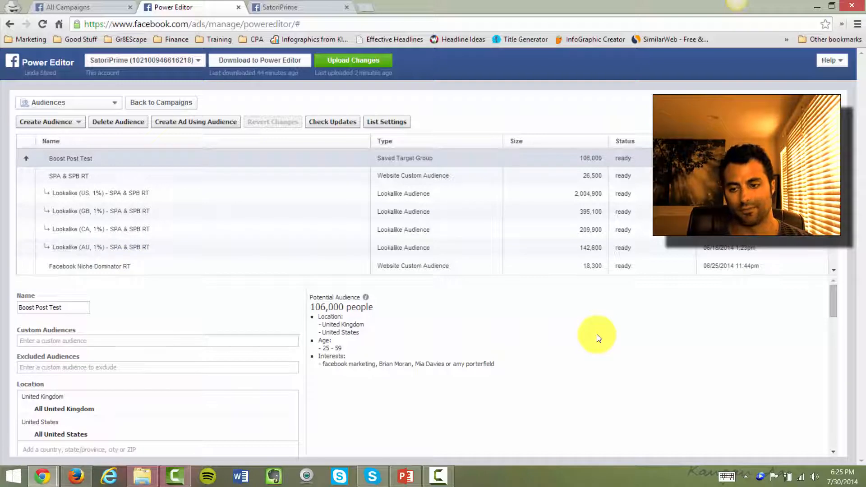
pyautogui.write('face')
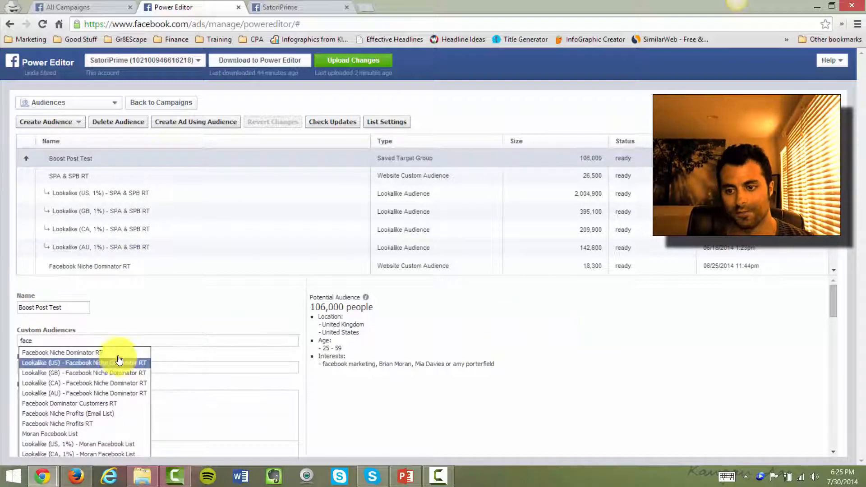
pyautogui.click(61, 352)
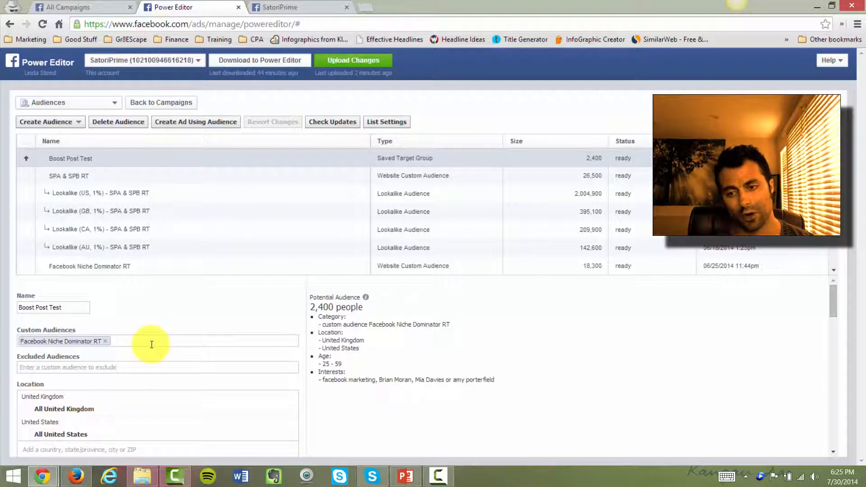
pyautogui.click(105, 341)
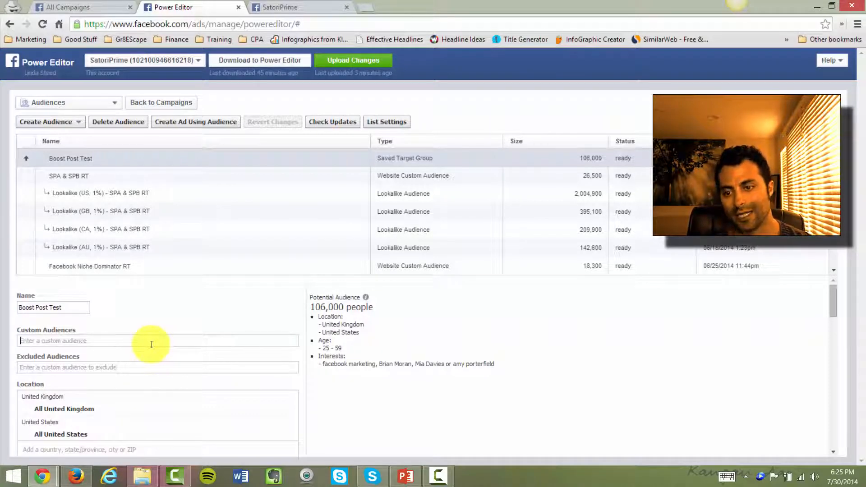
pyautogui.moveTo(309, 342)
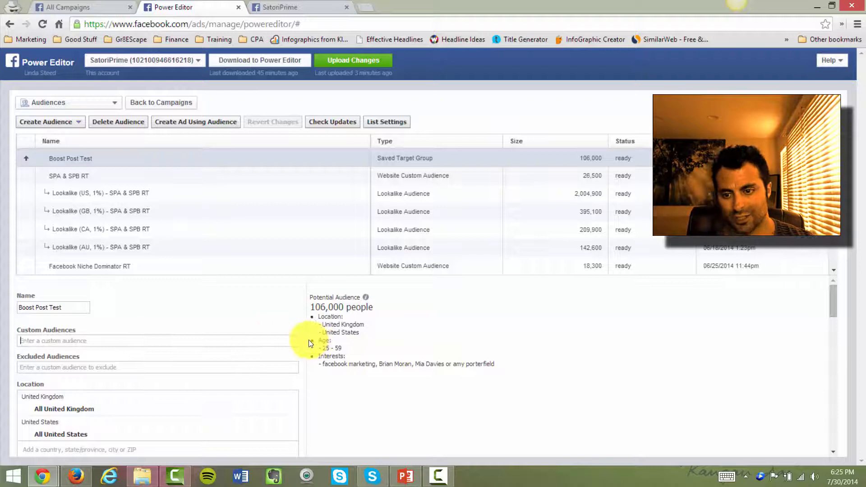
# Step: Upload the Boost Post Test changes and dismiss the Upload Complete message
pyautogui.click(353, 60)
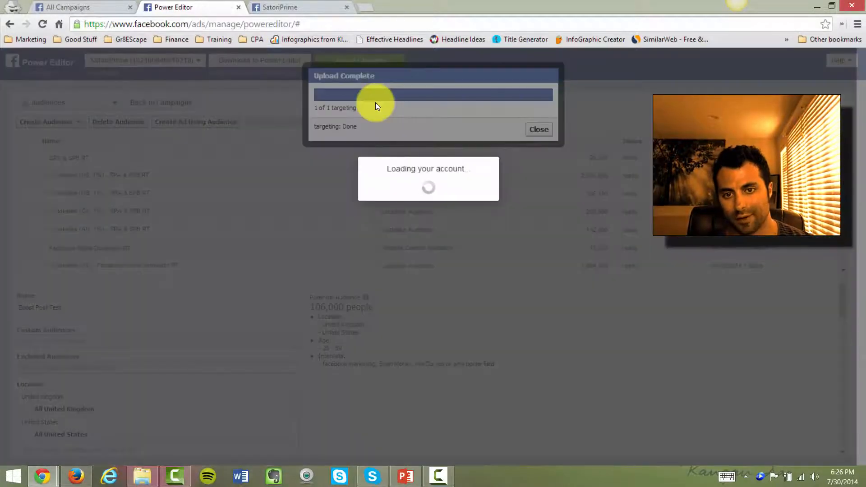
pyautogui.click(283, 7)
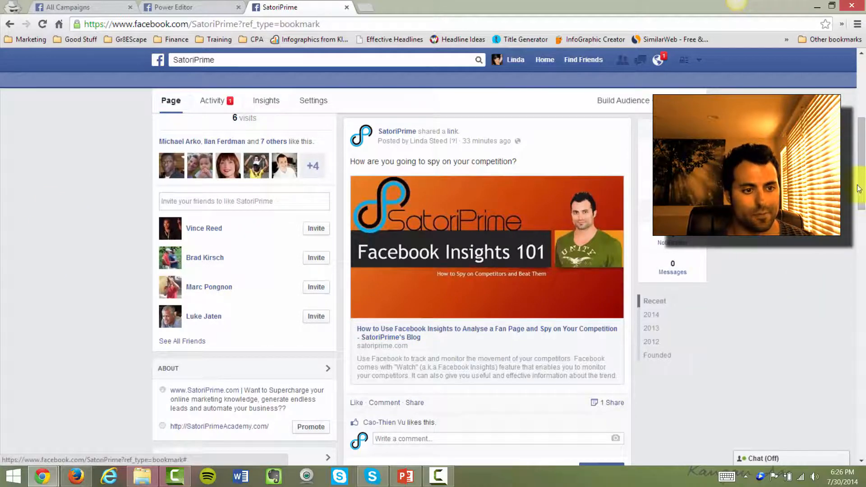
# Step: Open Boost Post on the Insights 101 post and select the Boost Post Test audience
pyautogui.scroll(-3)
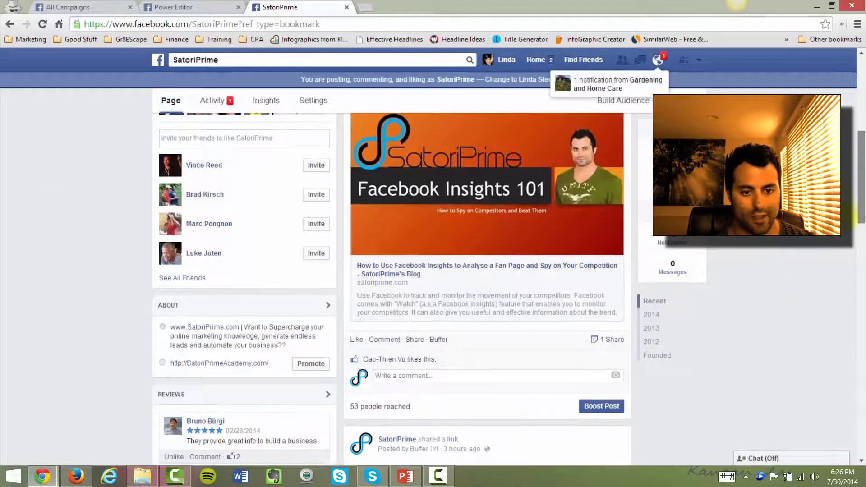
pyautogui.click(602, 406)
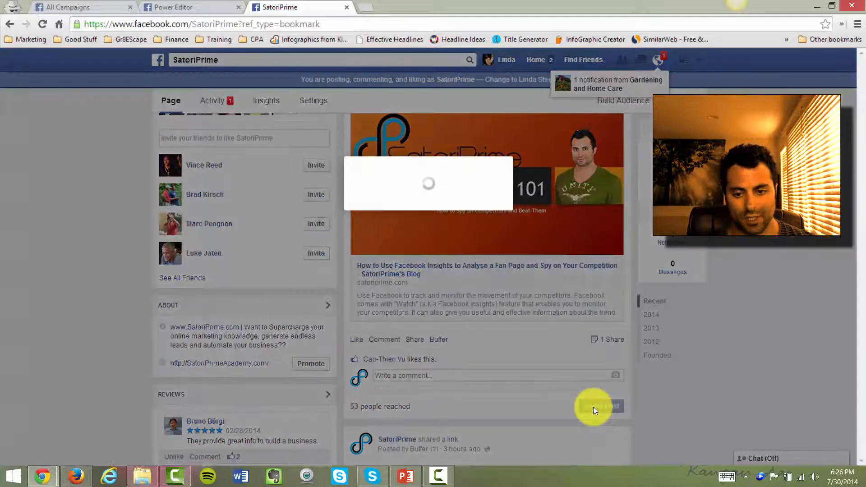
pyautogui.click(594, 407)
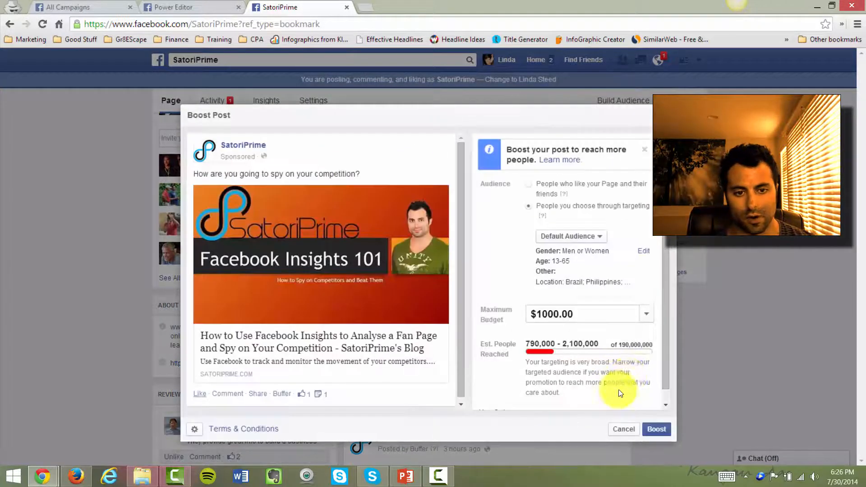
pyautogui.click(571, 236)
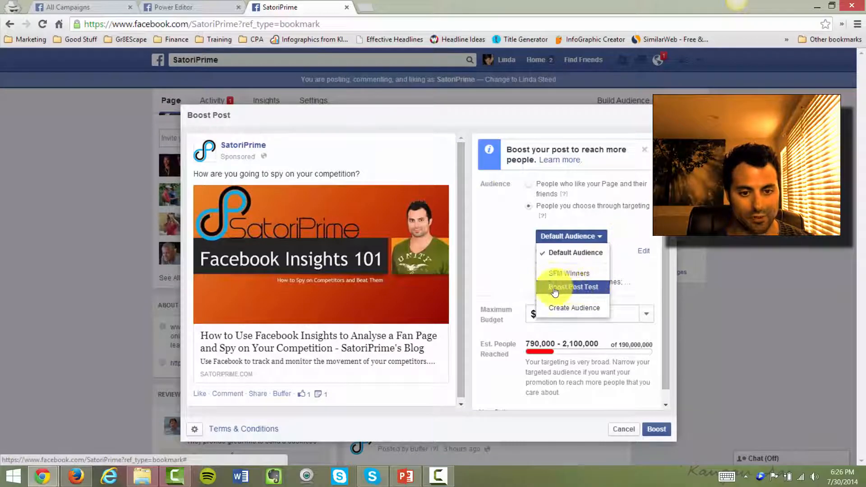
pyautogui.click(573, 287)
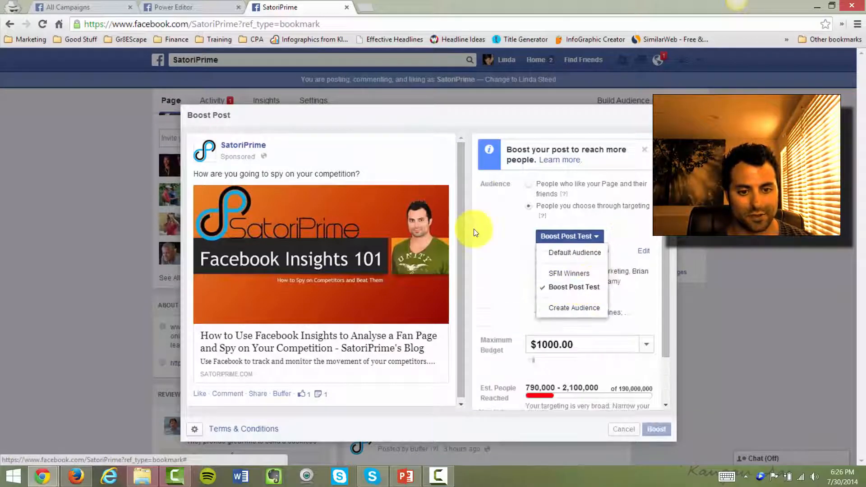
pyautogui.click(573, 287)
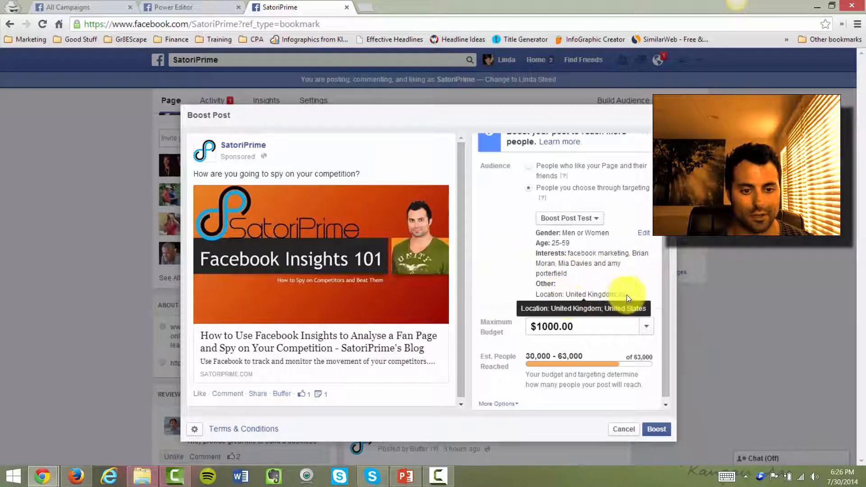
pyautogui.moveTo(657, 265)
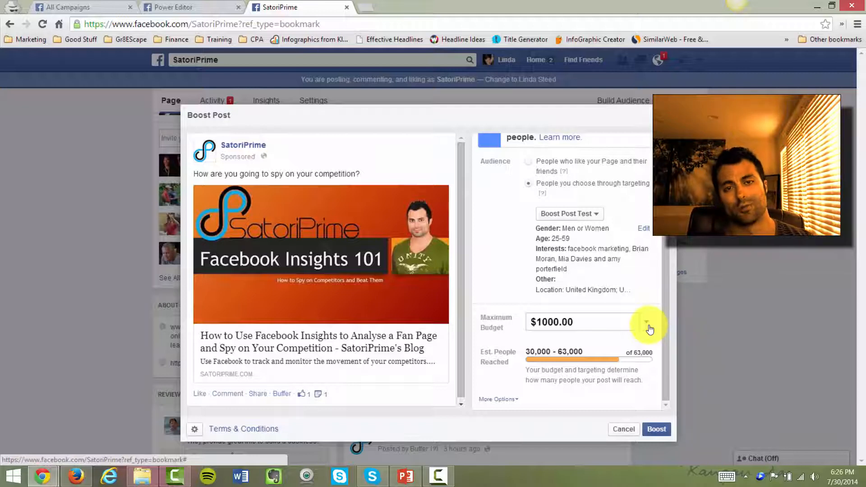
# Step: Replace the $5.00 maximum budget amount with 10.00
pyautogui.click(648, 322)
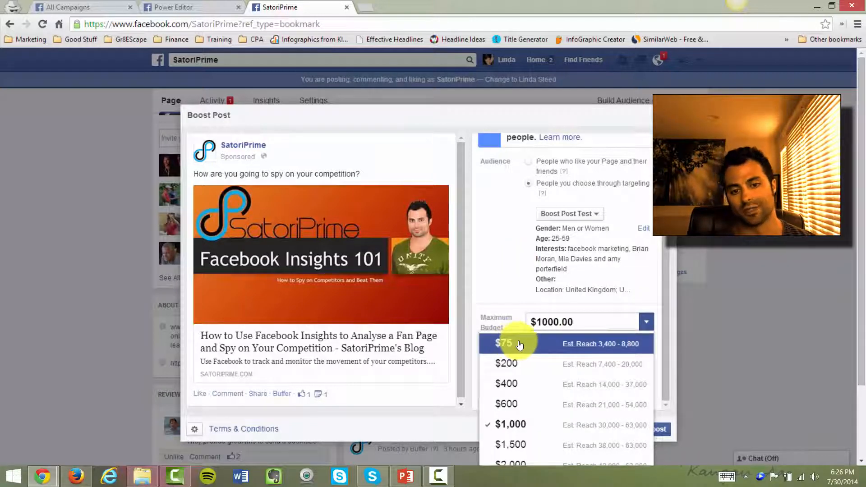
pyautogui.scroll(-3)
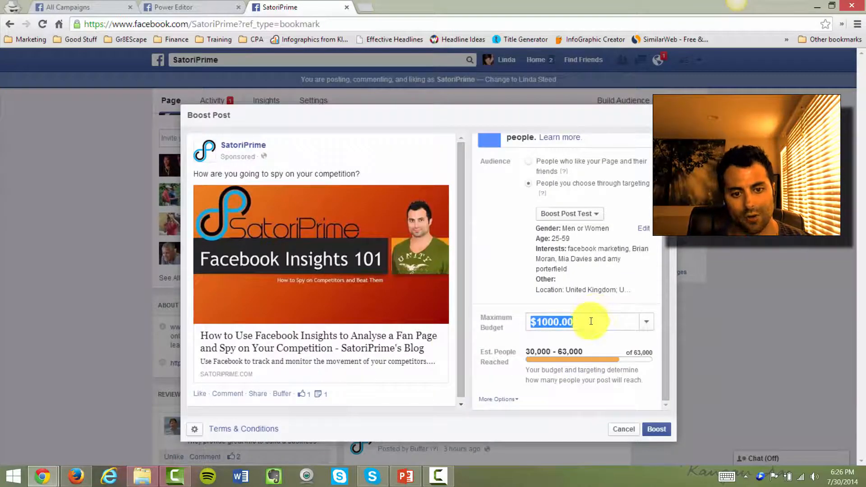
pyautogui.click(645, 322)
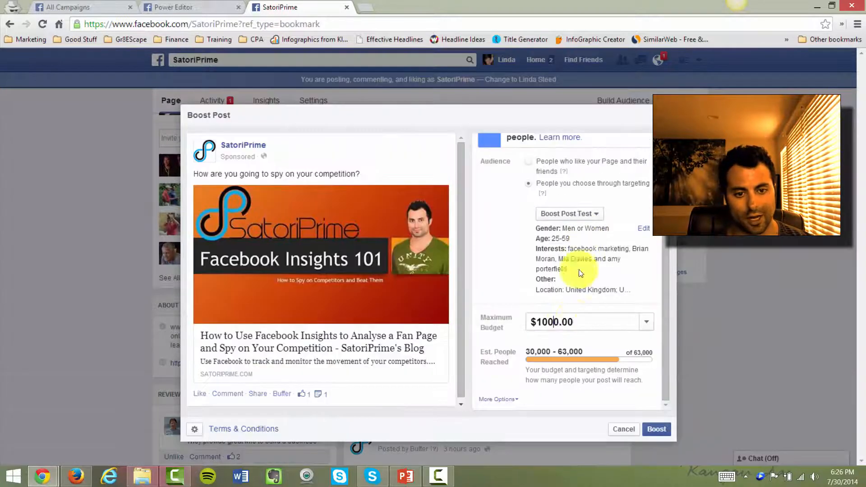
pyautogui.write('5.00')
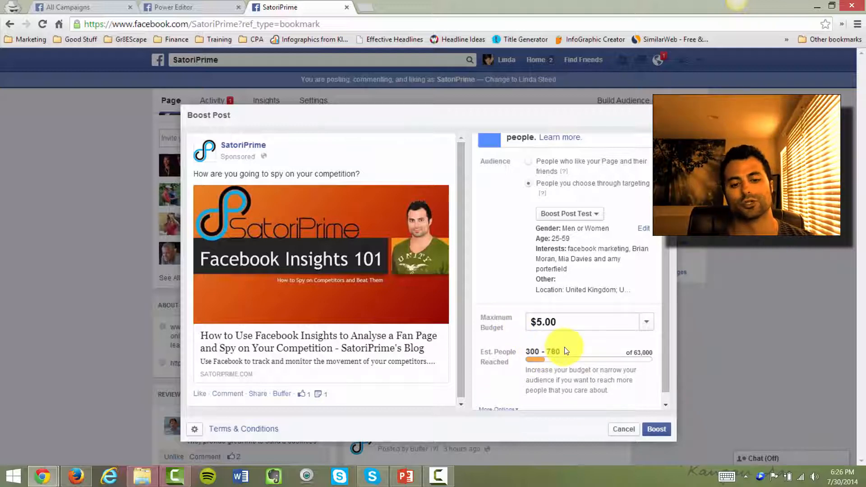
pyautogui.click(585, 322)
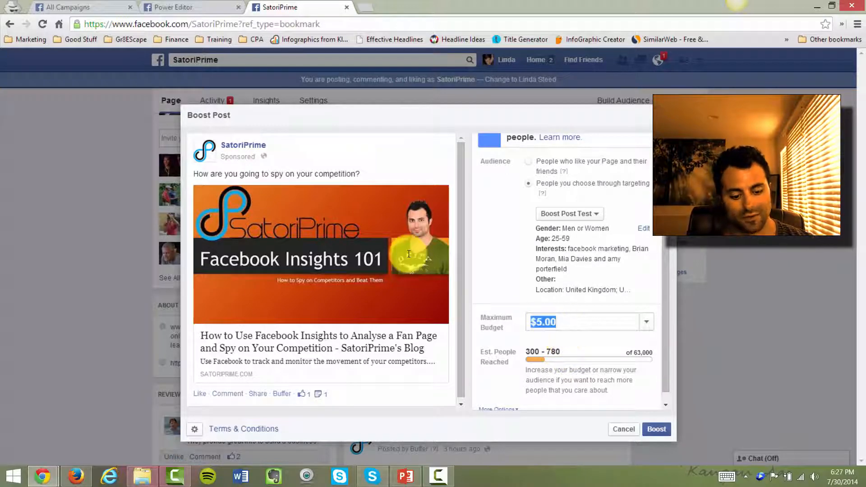
pyautogui.write('10.00')
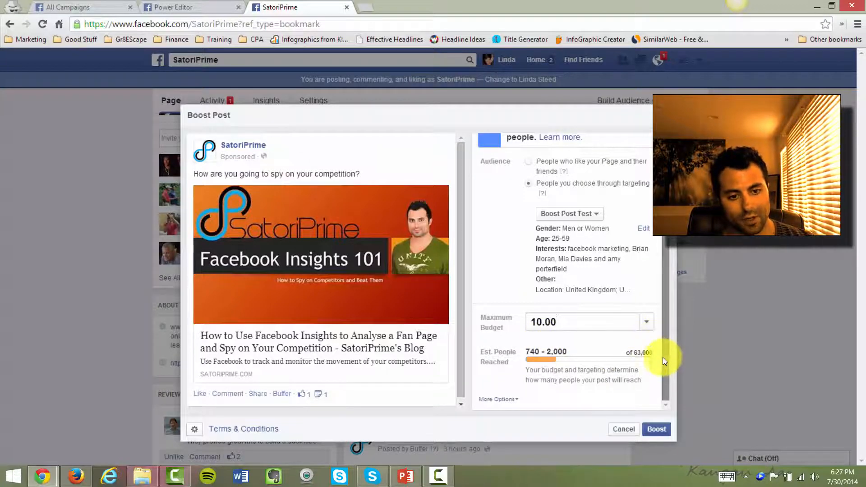
# Step: Scroll down and expand the Duration dropdown to show the 1–7 day options
pyautogui.scroll(-3)
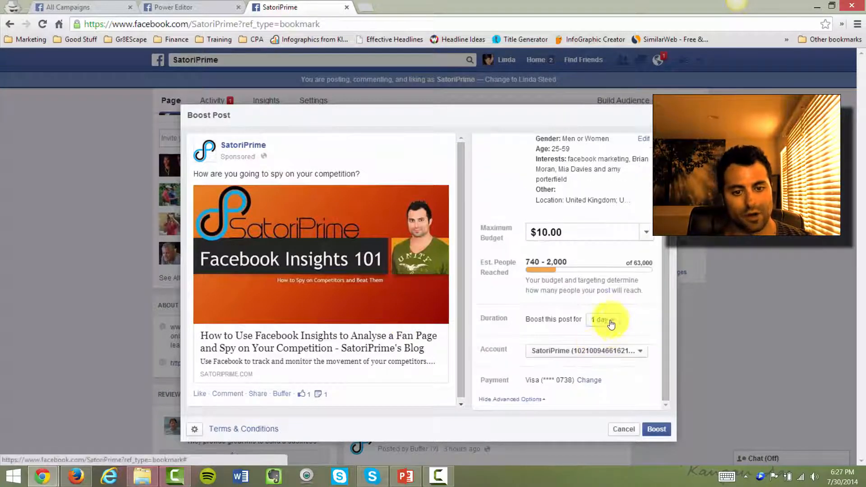
pyautogui.moveTo(487, 259)
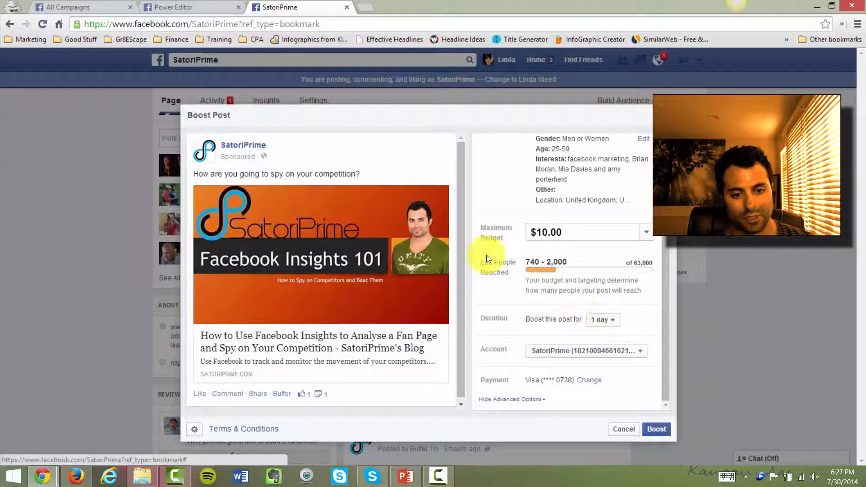
pyautogui.click(602, 319)
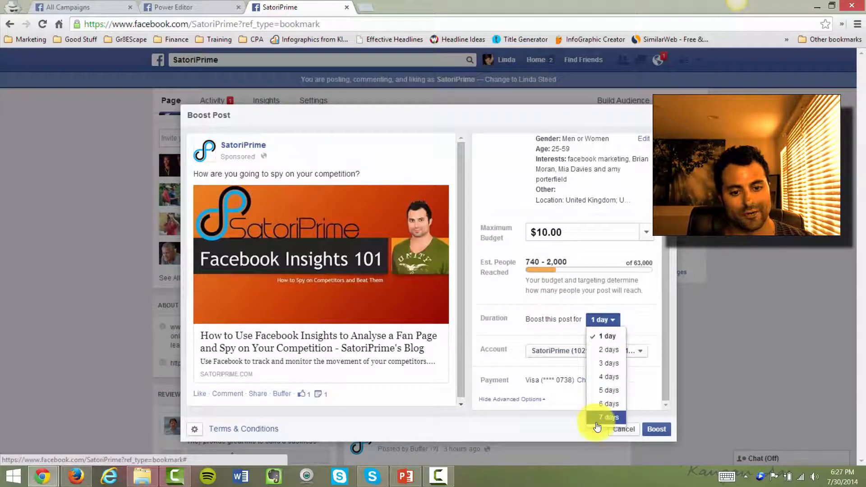